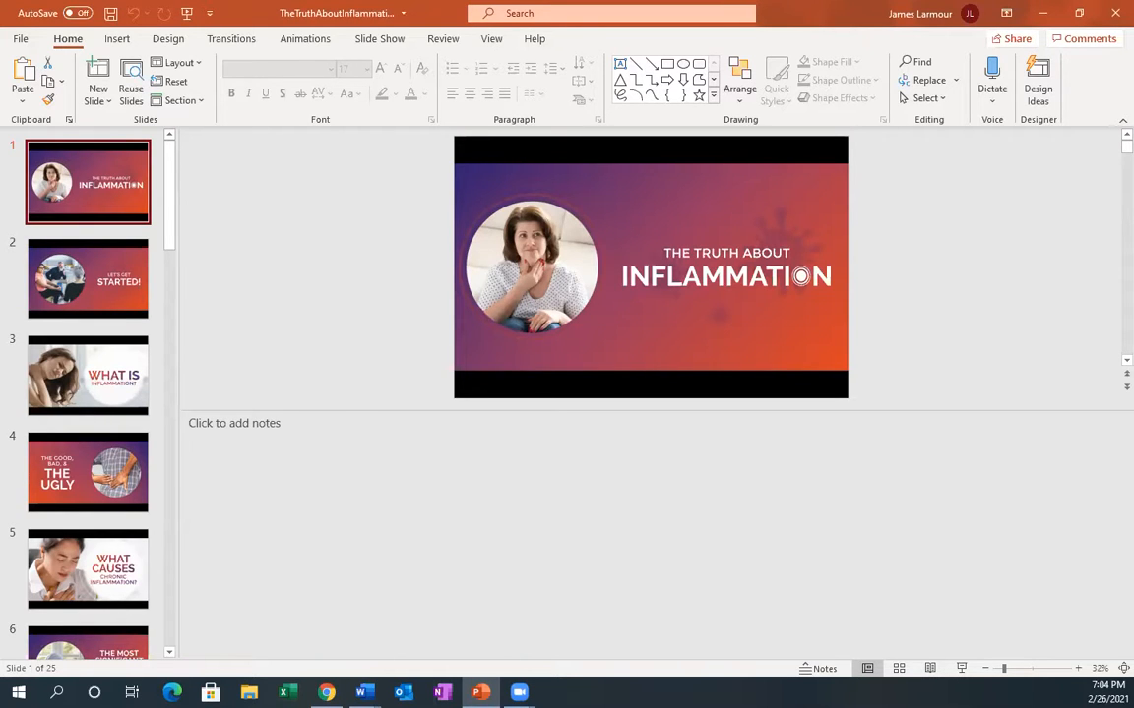
# Step: Open slide 2, 'Let's Get Started!', showing its welcome notes and bio tag
pyautogui.click(88, 279)
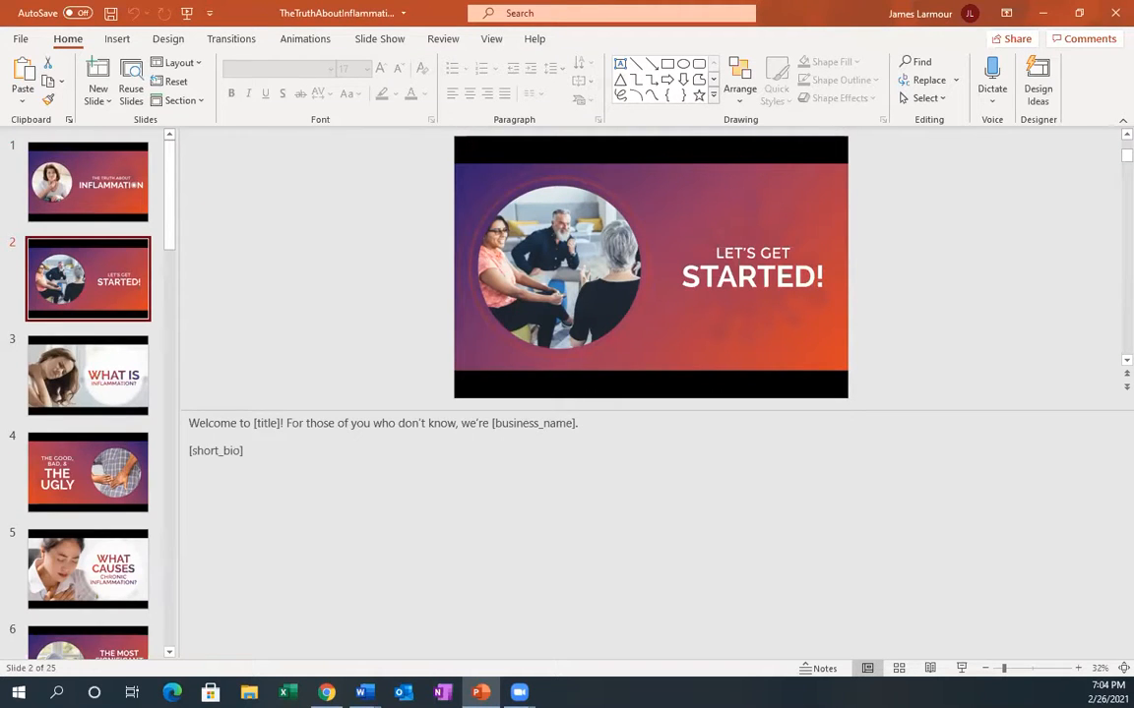
# Step: Open slide 3, 'What Is Inflammation?', with its immune-response speaker notes
pyautogui.click(88, 375)
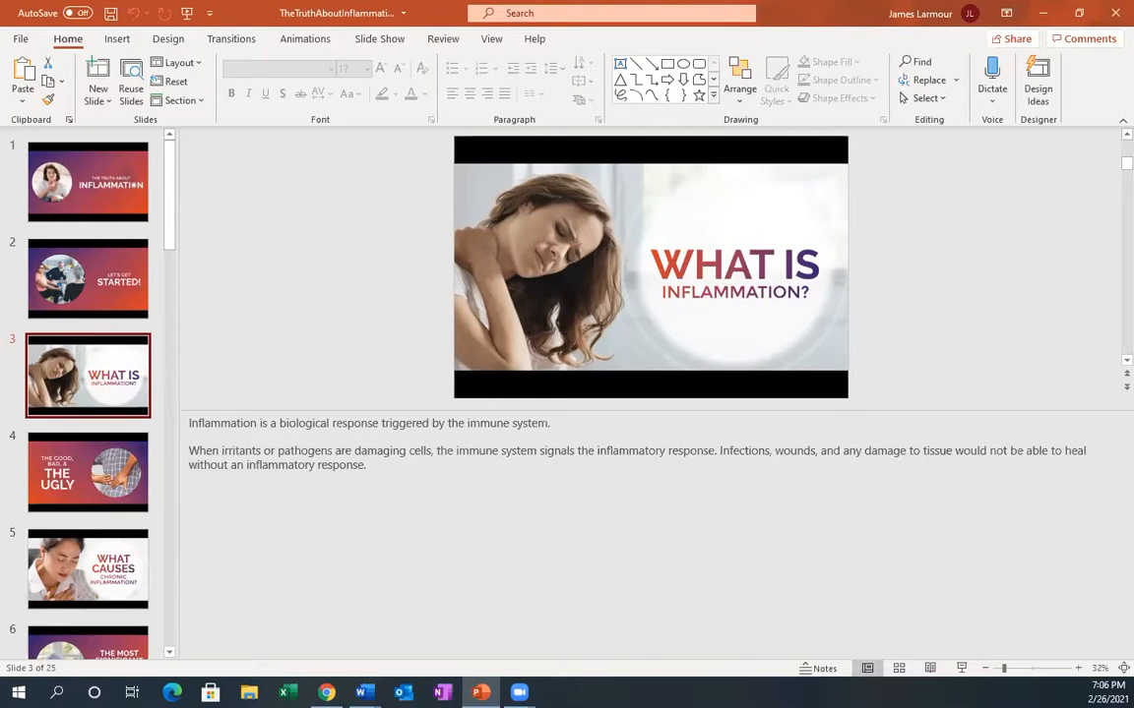
# Step: Open slide 4, 'The Good, Bad, & The Ugly', with its acute-versus-chronic notes
pyautogui.click(88, 472)
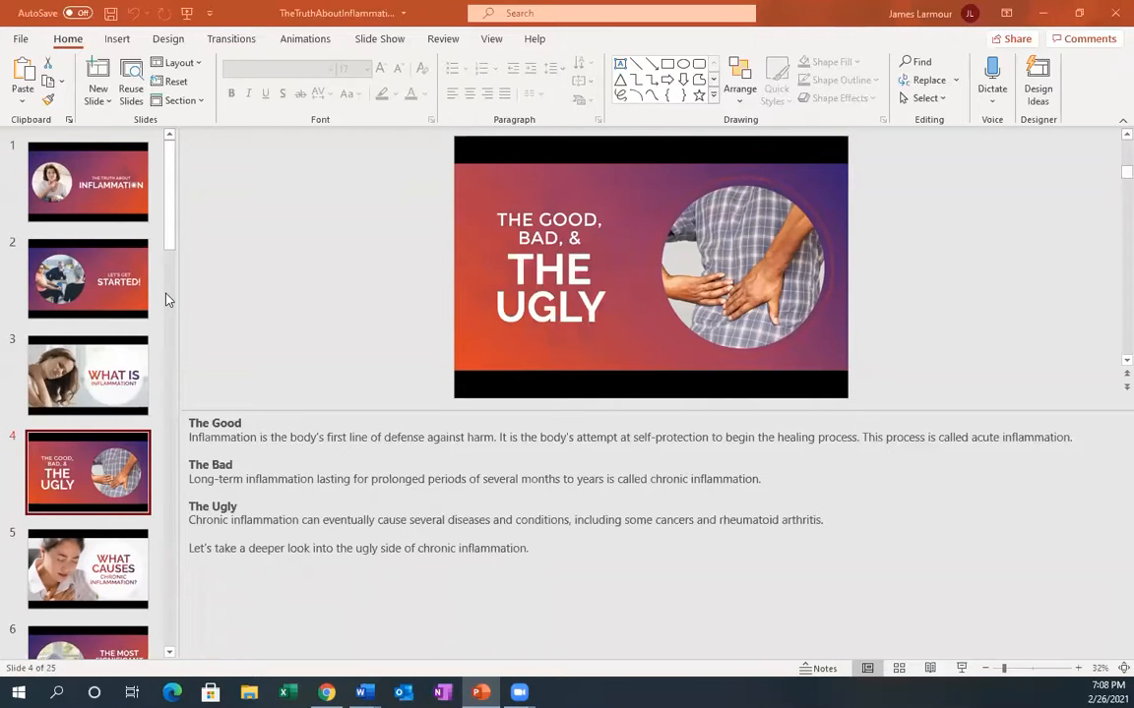
# Step: Open slide 6, 'The Most Significant Cause of Death in the World', with its WHO notes
pyautogui.click(88, 568)
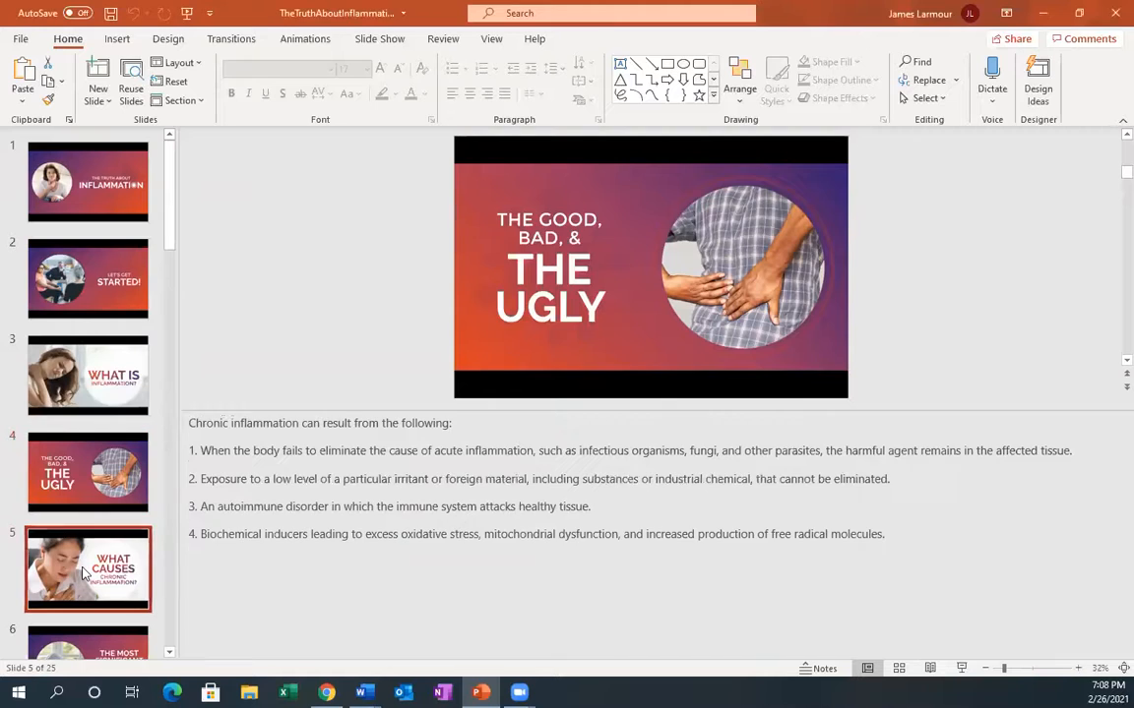
pyautogui.click(88, 569)
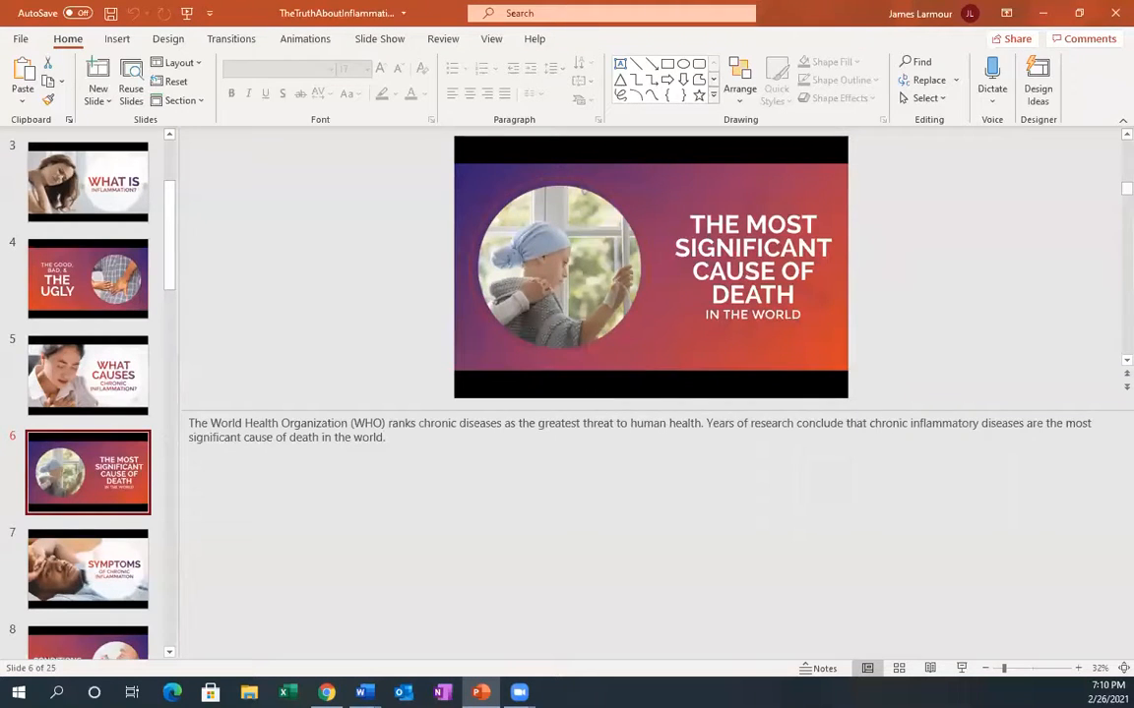
# Step: Open slide 7, 'Symptoms of Chronic Inflammation', with notes on body pain and fatigue
pyautogui.click(88, 569)
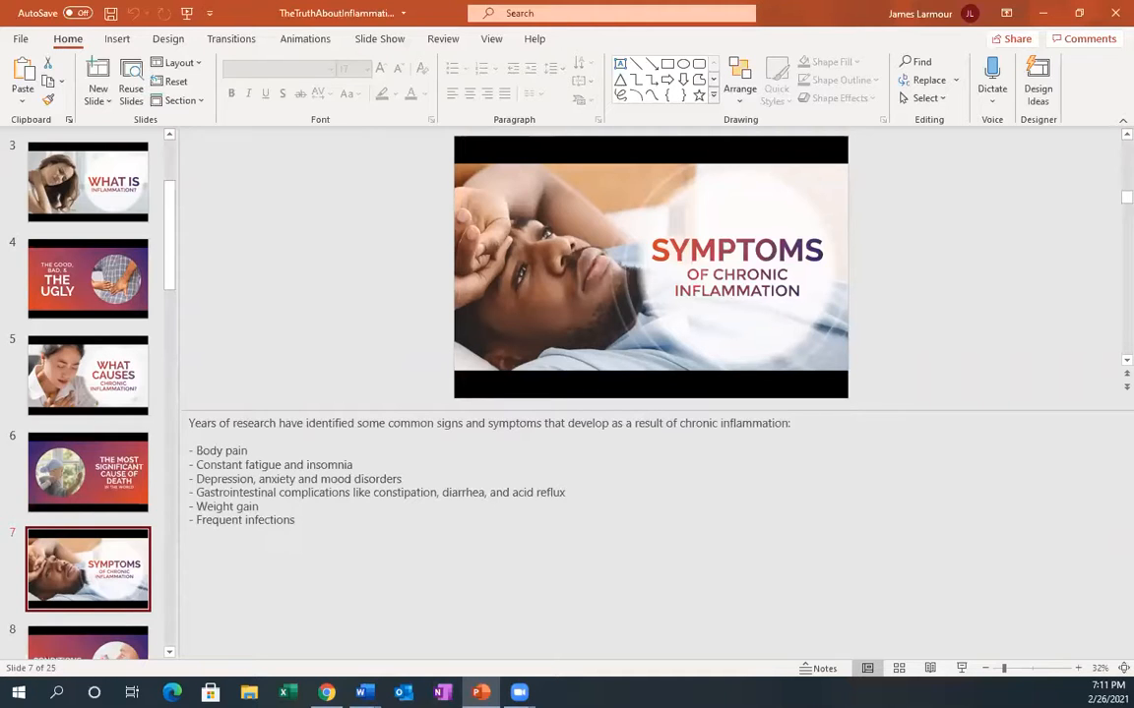
pyautogui.moveTo(59, 578)
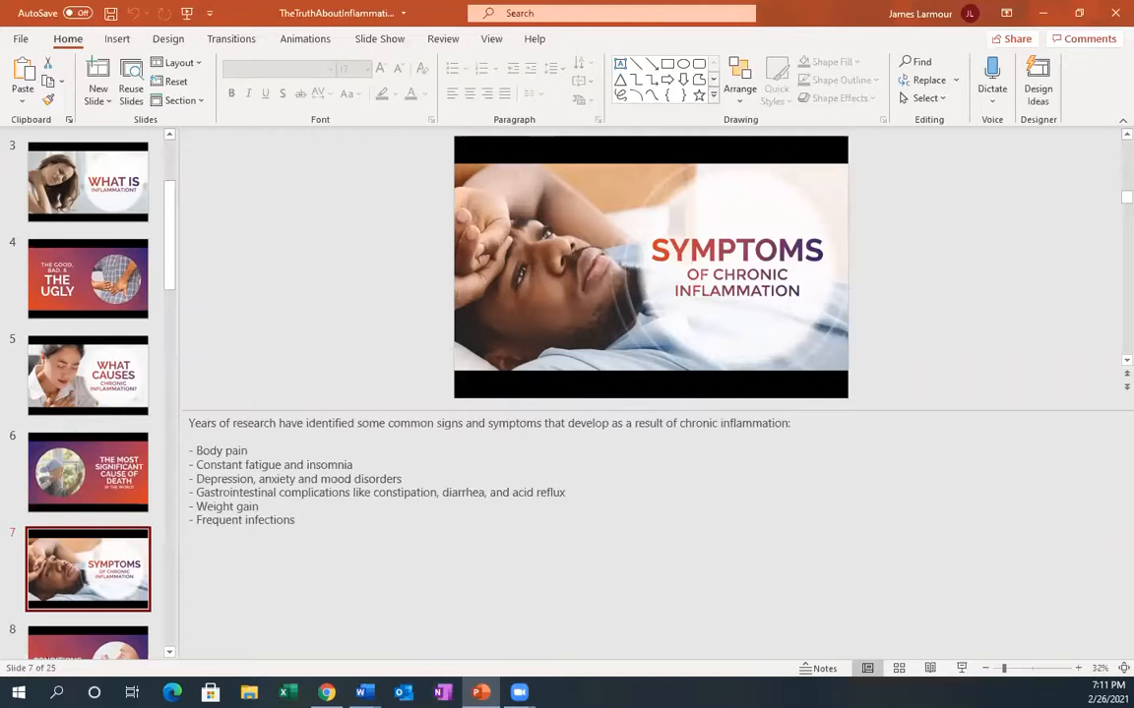
# Step: Open slide 8, 'Conditions Related to Chronic Inflammation', with notes listing asthma and cancer
pyautogui.click(88, 473)
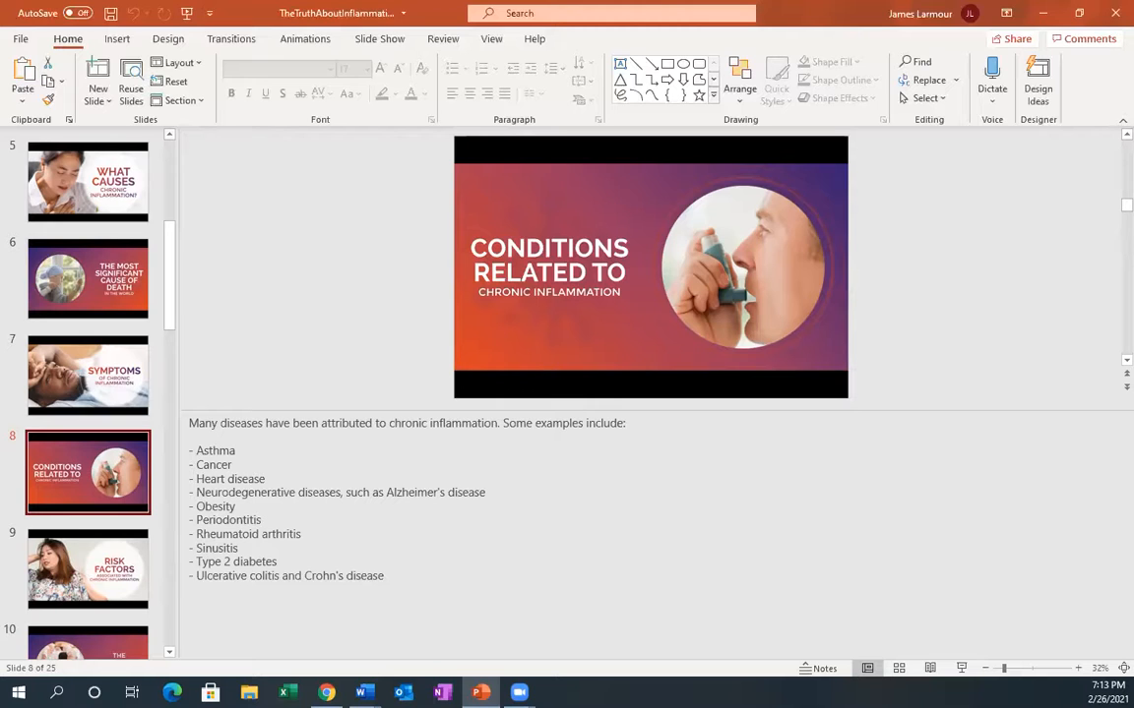
pyautogui.click(87, 569)
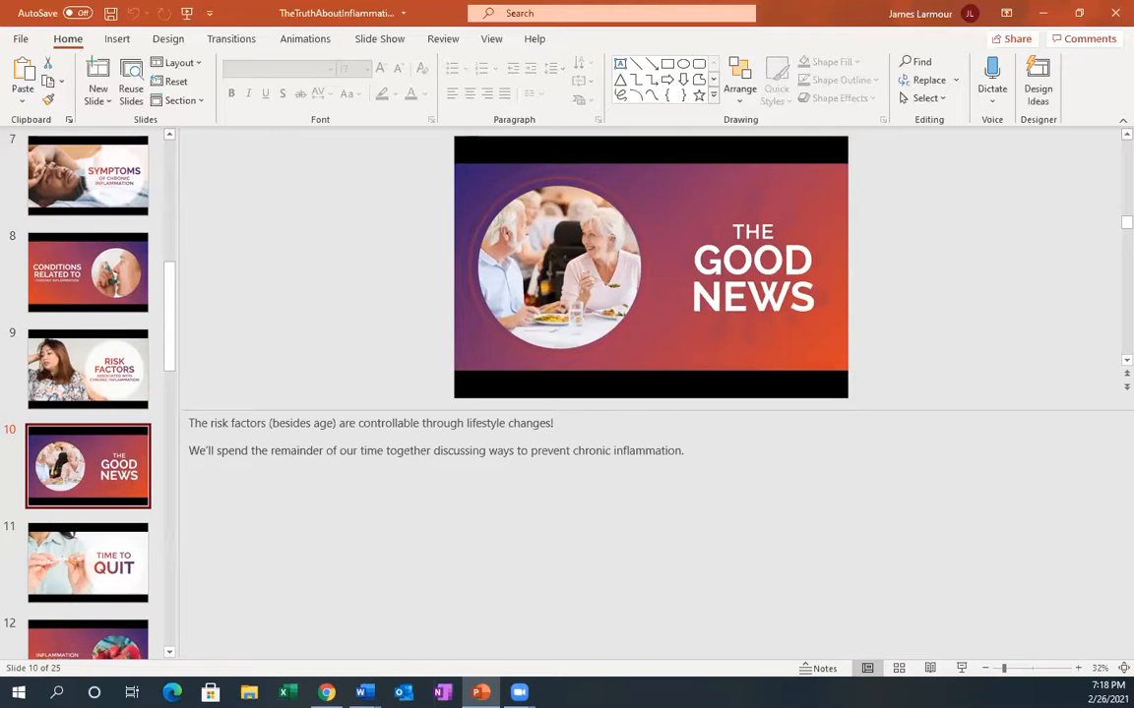
# Step: Open slide 11, 'Time to Quit', with its smoking notes and quit-help links
pyautogui.click(87, 563)
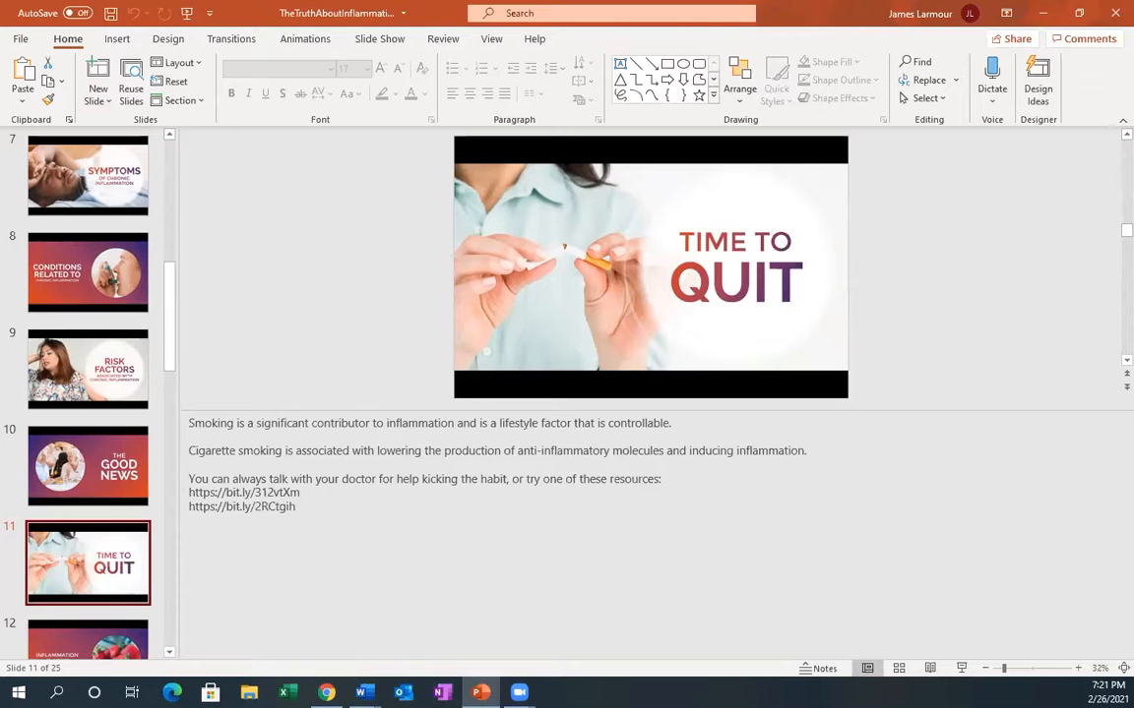
# Step: Open slide 12, 'Inflammation Diet', with notes listing tomatoes, olive oil and fatty fish
pyautogui.click(88, 466)
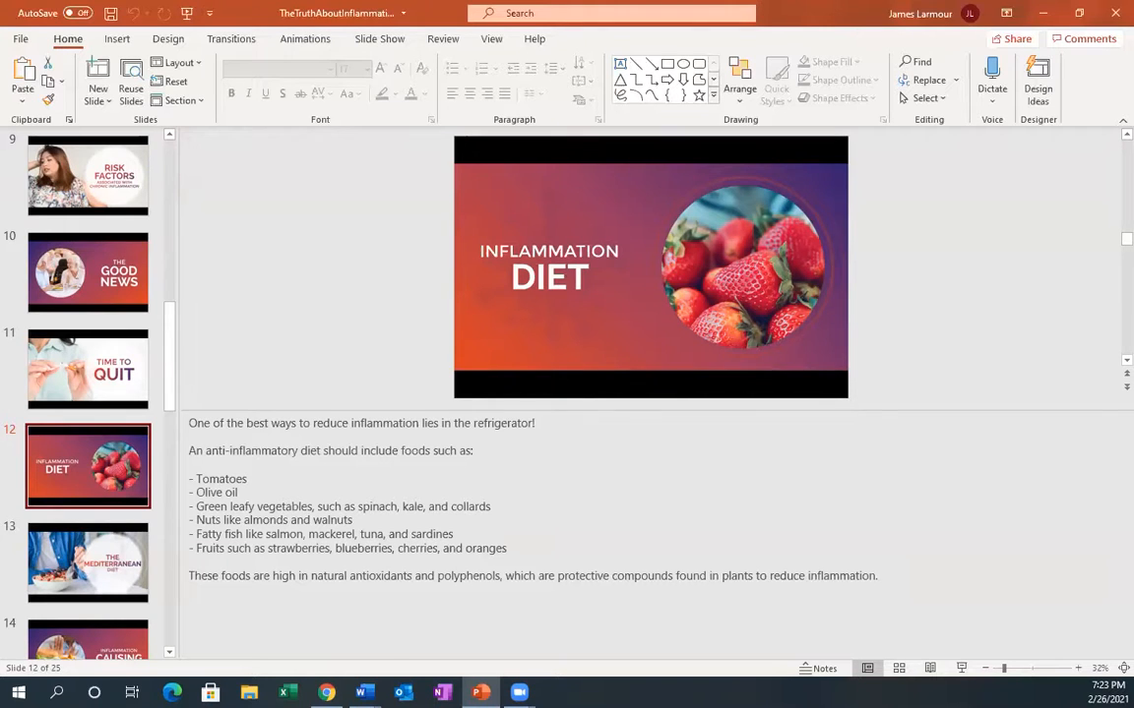
# Step: Open slide 13, 'The Mediterranean Diet', with its two days of sample meals
pyautogui.click(88, 562)
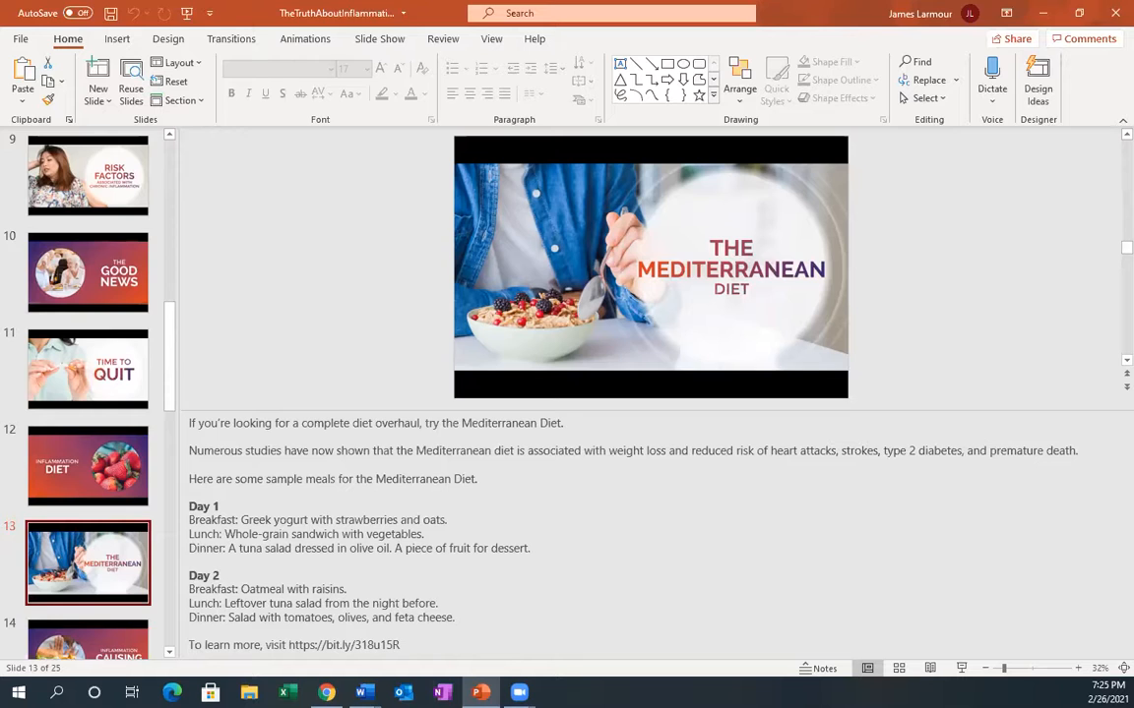
# Step: Open slide 14, 'Inflammation Causing Foods', with notes on refined carbs and fried foods
pyautogui.click(88, 465)
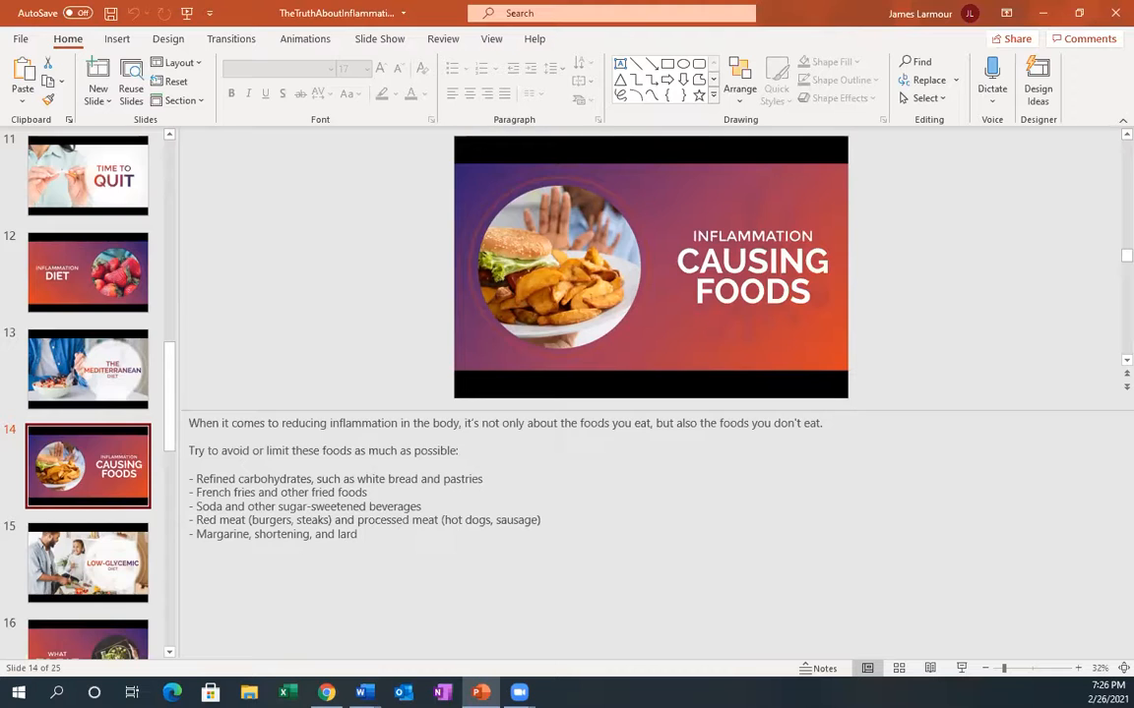
# Step: Show slide 15, Low-Glycemic Diet, then advance to slide 16, What to Eat
pyautogui.click(87, 563)
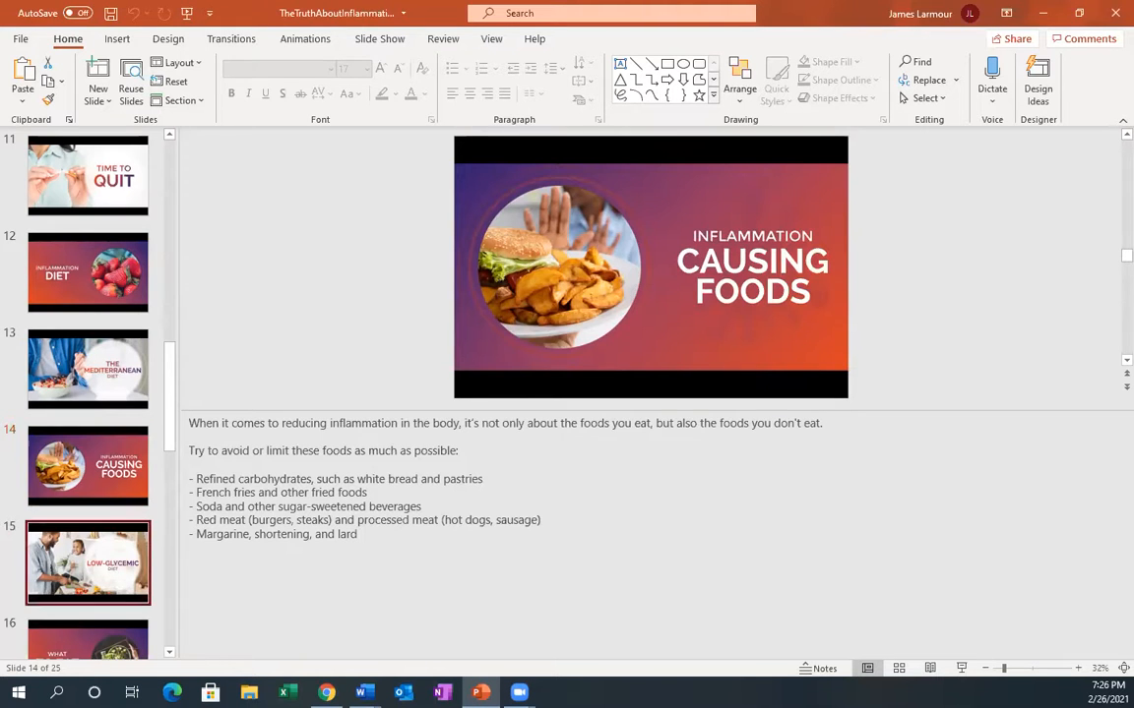
pyautogui.click(87, 562)
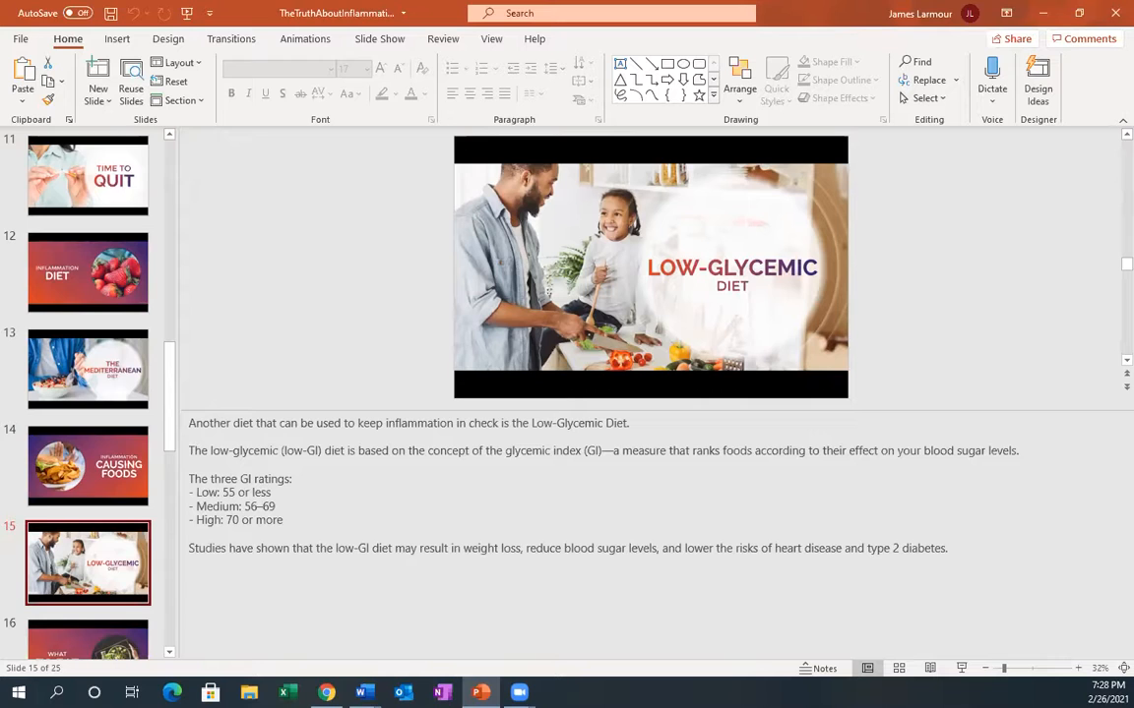
pyautogui.click(87, 466)
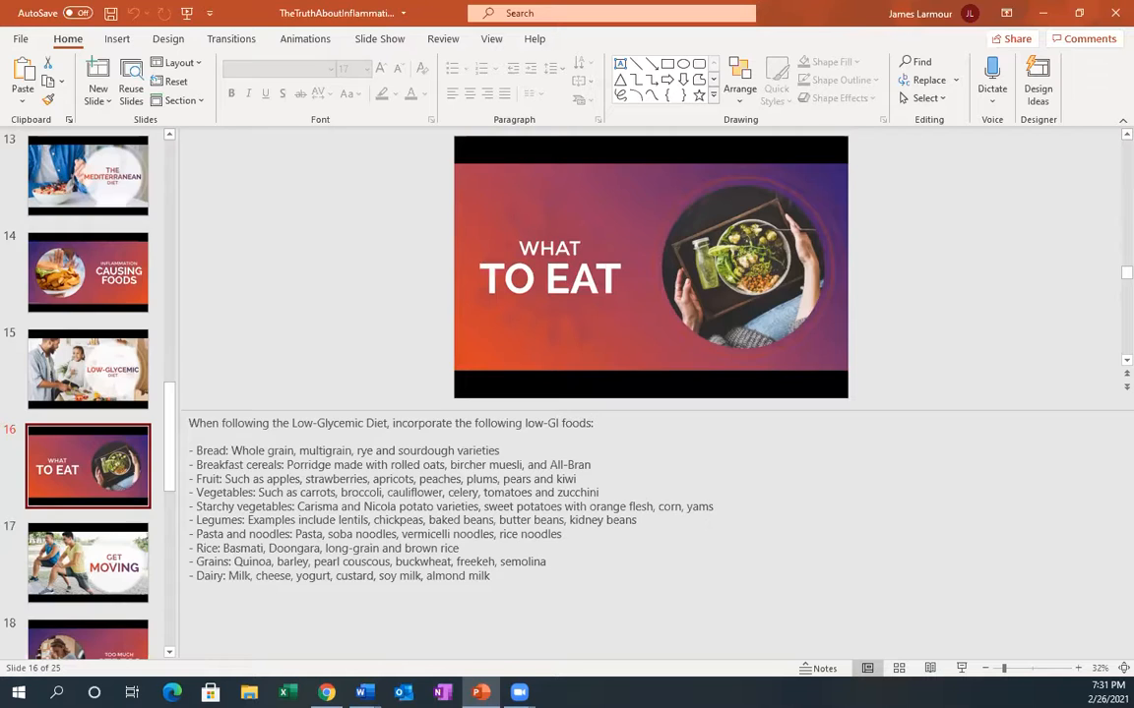
# Step: Advance from the What to Eat slide toward slide 17, Get Moving
pyautogui.click(88, 563)
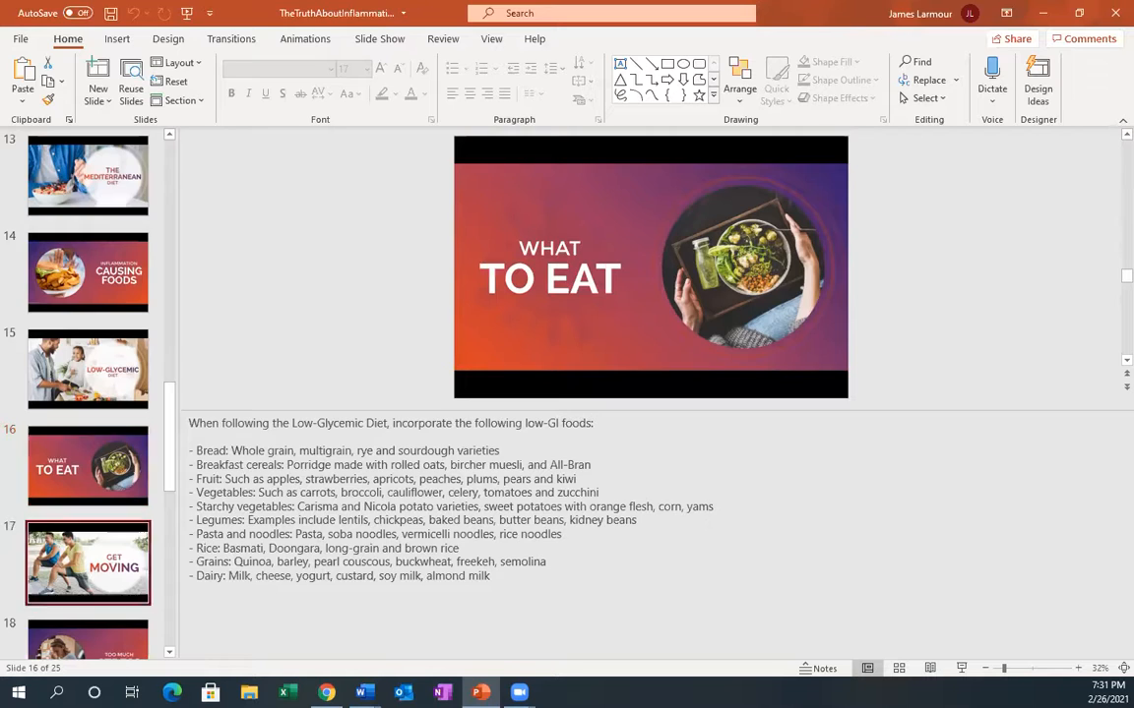
# Step: Display slide 17, Get Moving, then advance to slide 18, Too Much Stress
pyautogui.click(88, 561)
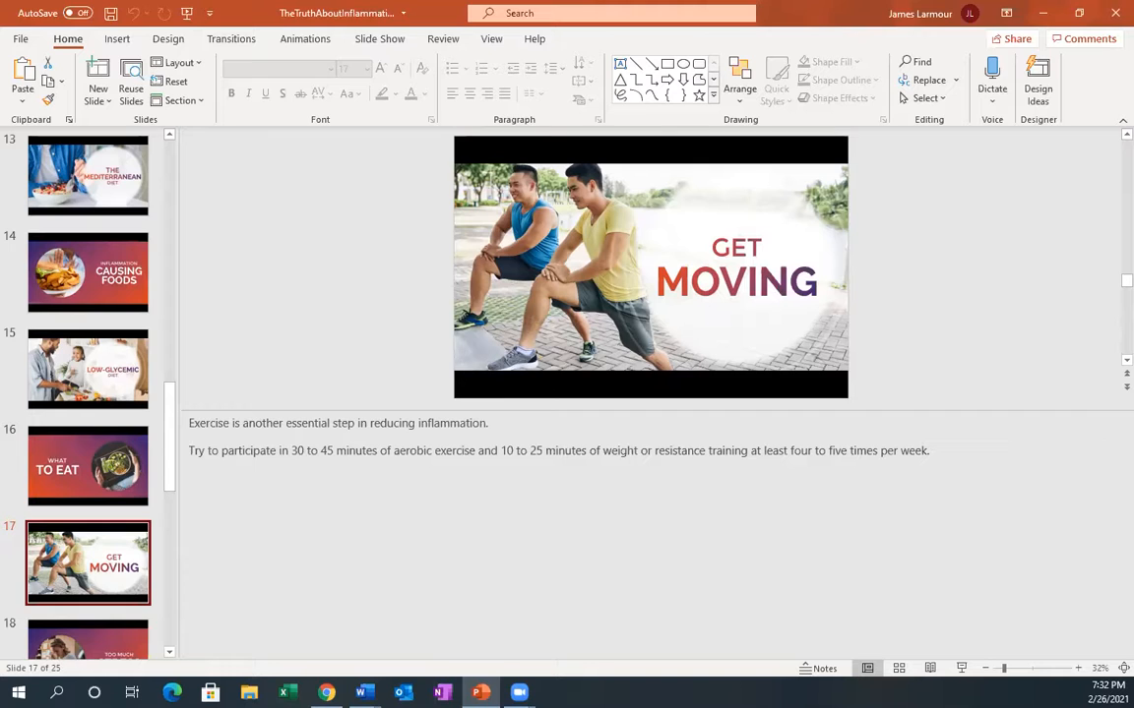
pyautogui.click(88, 466)
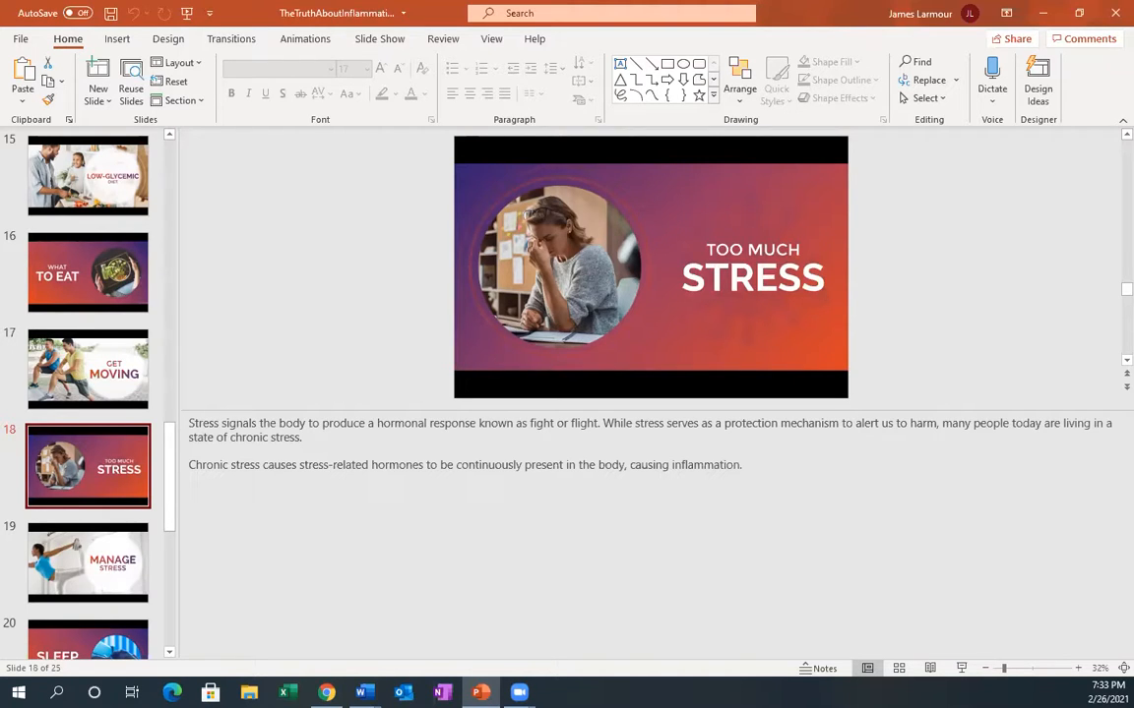
# Step: Advance to slide 19, Manage Stress, with its yoga and meditation notes
pyautogui.click(87, 563)
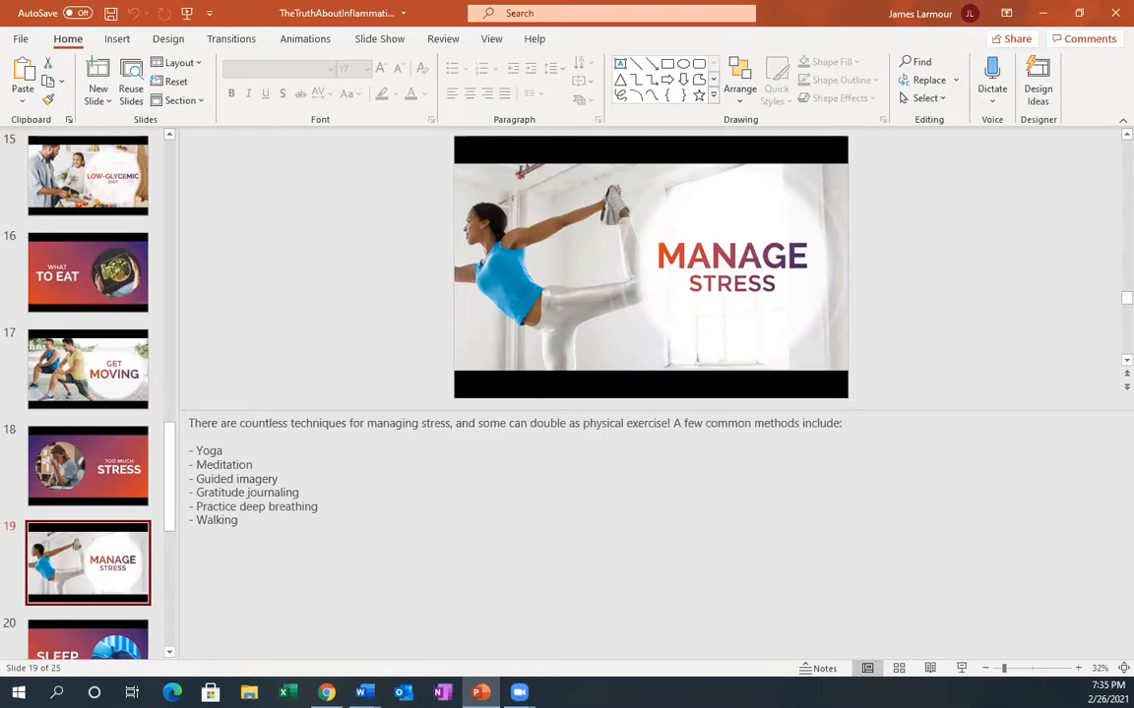
# Step: Advance to slide 20, Sleep Matters, with its 7-9 hours sleep notes
pyautogui.click(87, 466)
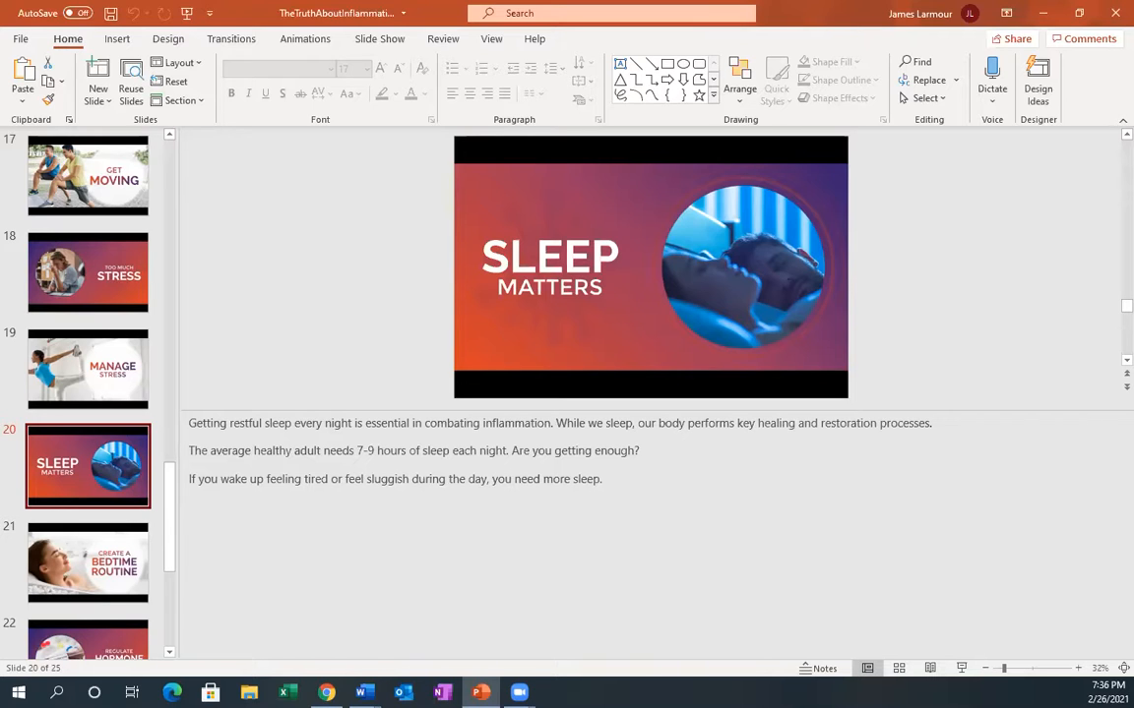
# Step: Advance to slide 21, Create a Bedtime Routine, with its nighttime habit notes
pyautogui.click(88, 562)
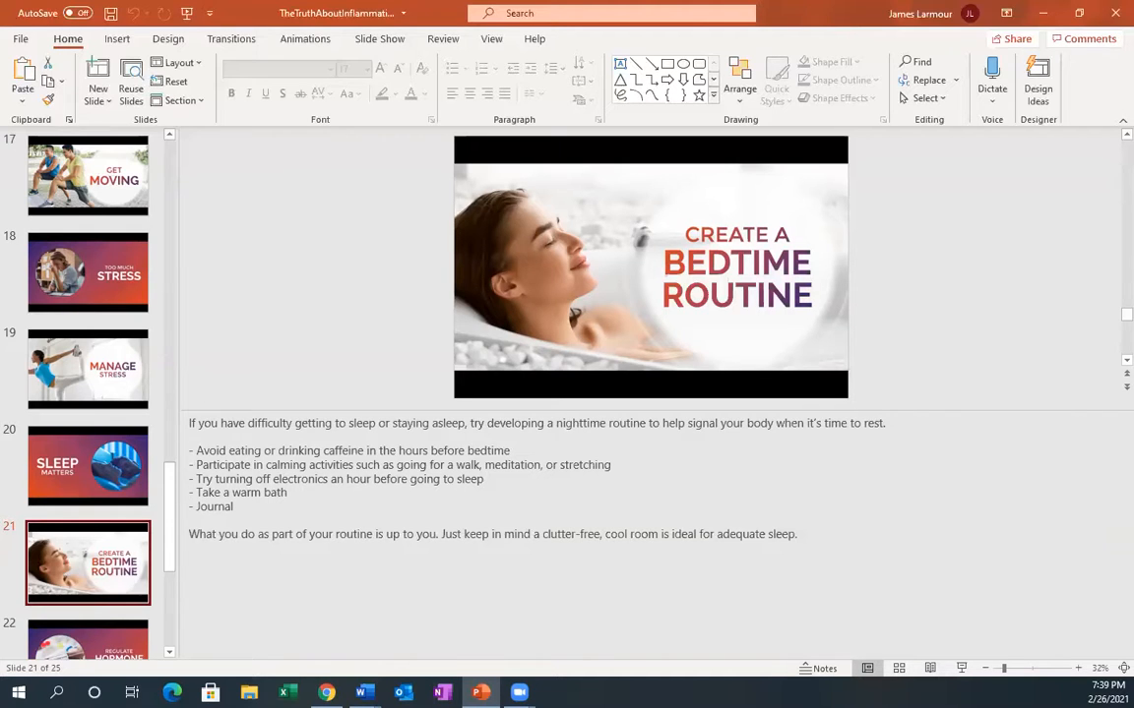
# Step: Advance to slide 22, Regulate Hormone Levels, with its blood analysis note
pyautogui.click(88, 465)
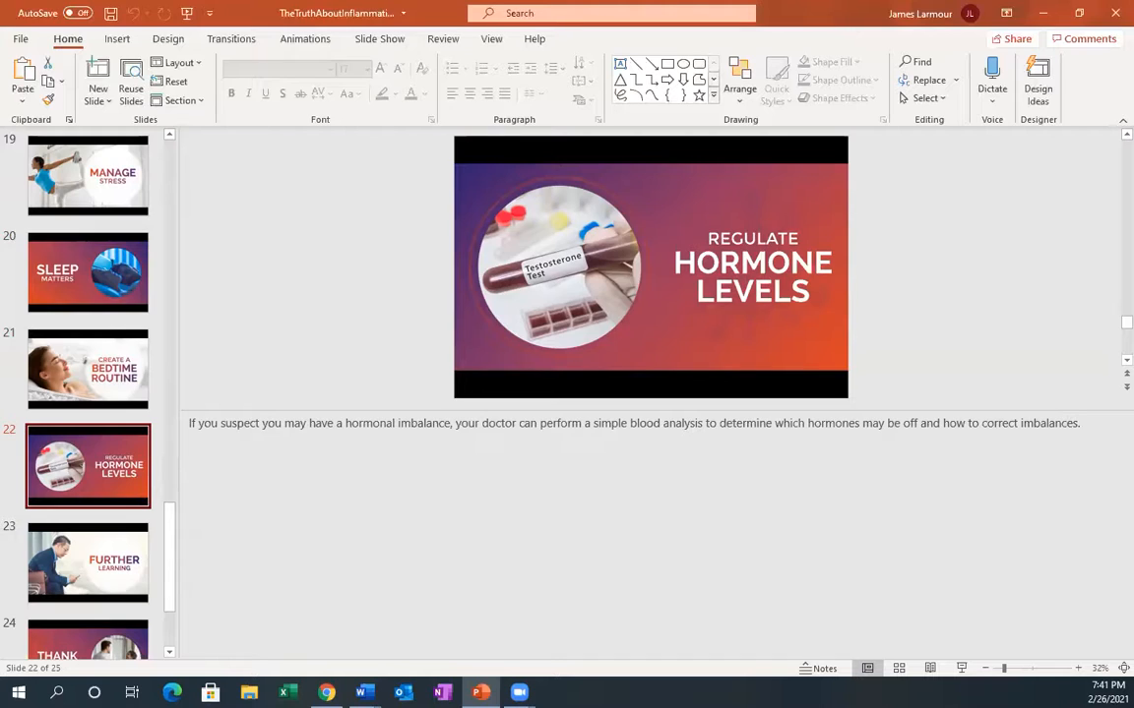
# Step: Advance to slide 23, Further Learning, with its inflammation reference links
pyautogui.click(87, 562)
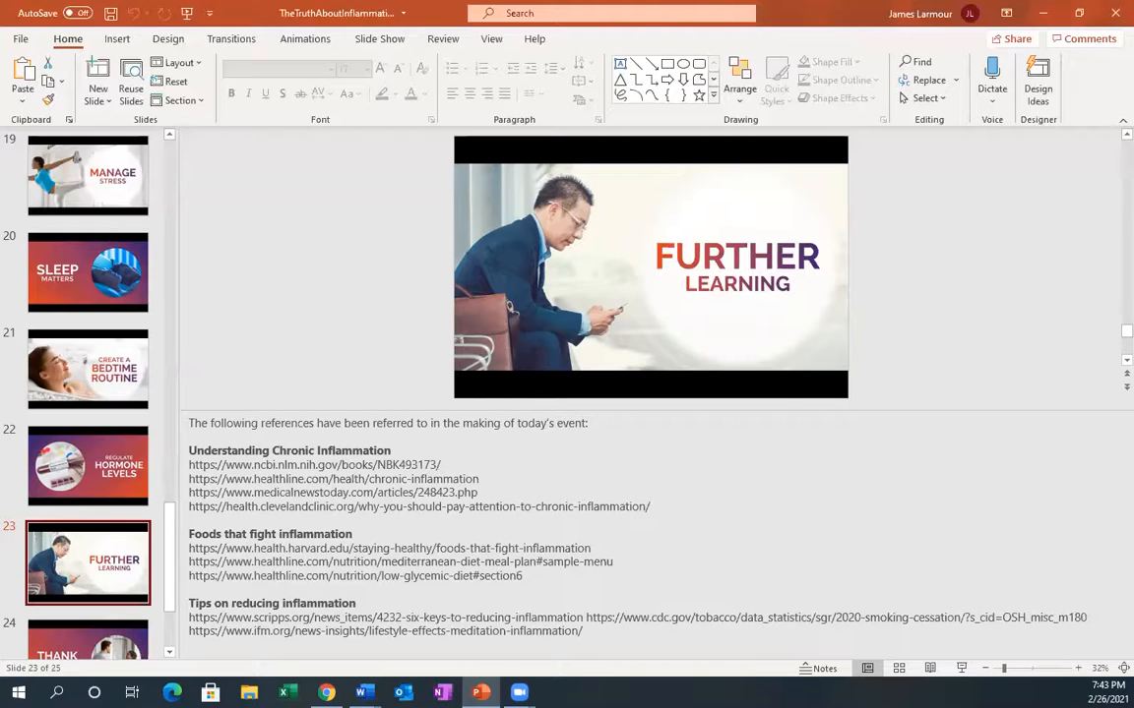
# Step: Advance to slide 24, Thank You All!, with its closing notes
pyautogui.click(88, 497)
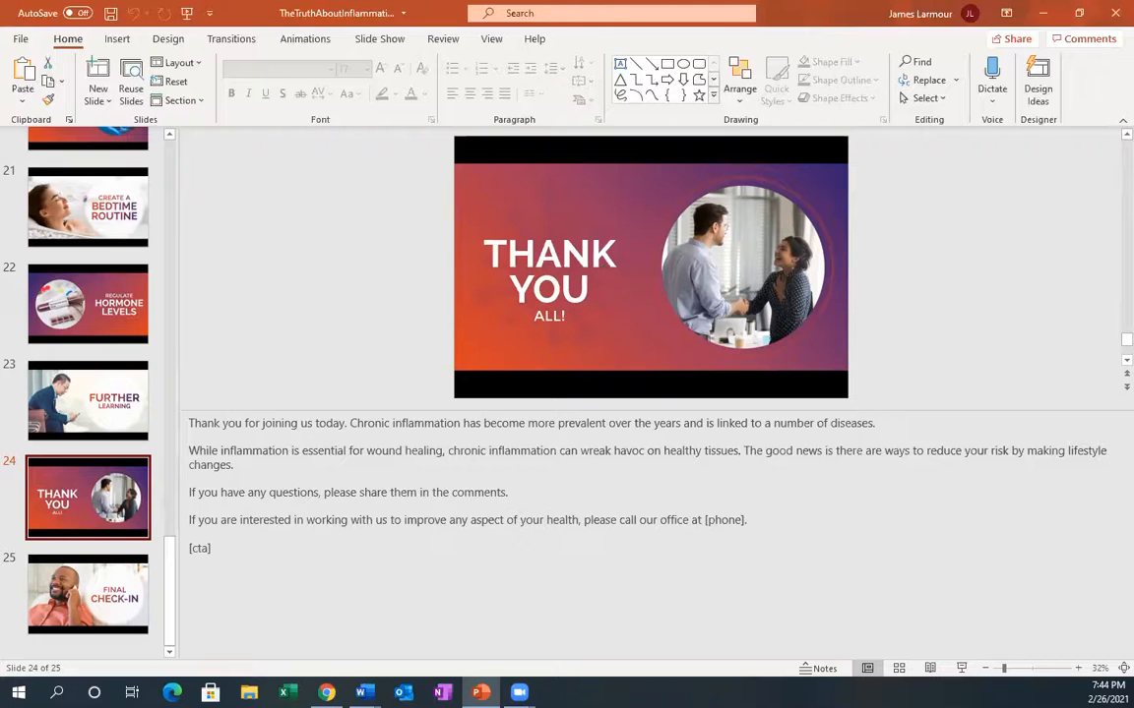
# Step: Advance to slide 25, Final Check-In, the deck's last slide
pyautogui.click(88, 593)
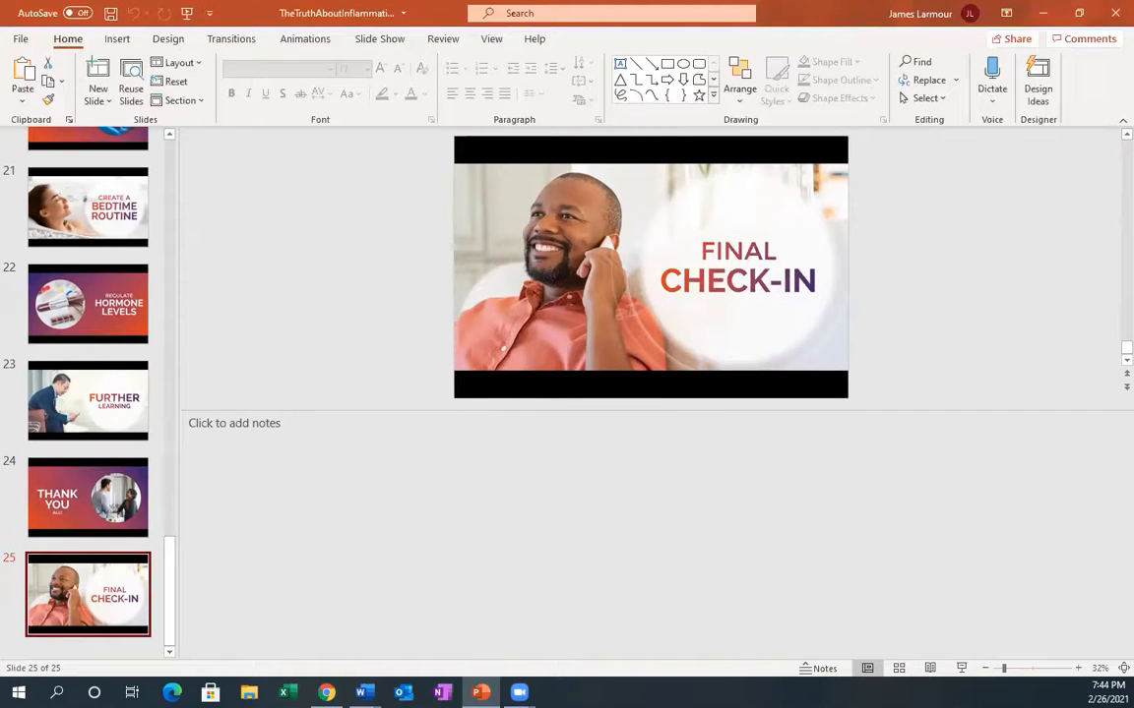
pyautogui.moveTo(49, 377)
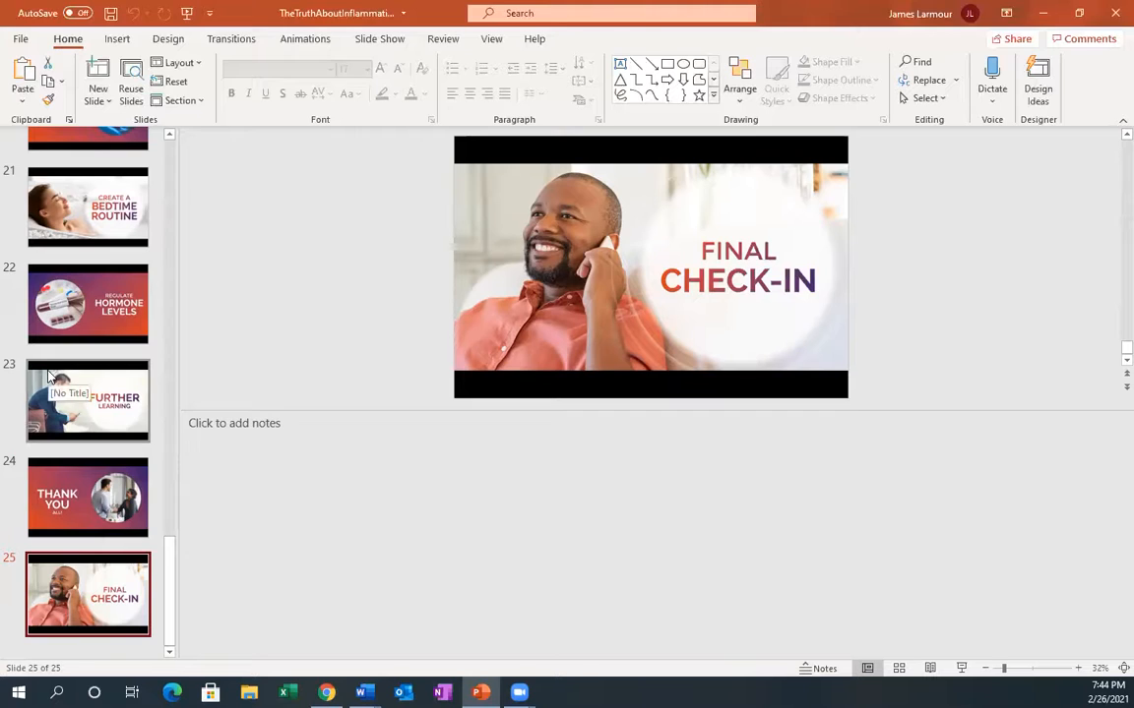